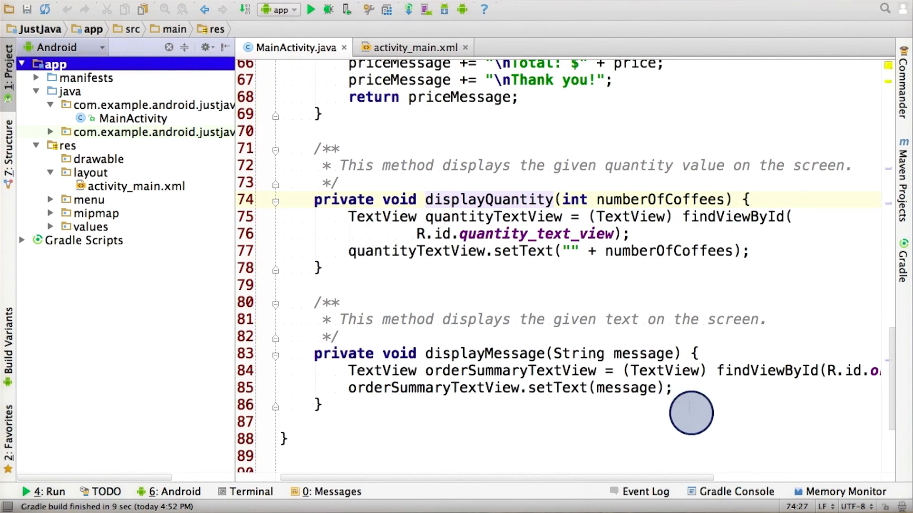
mouse_move(648, 371)
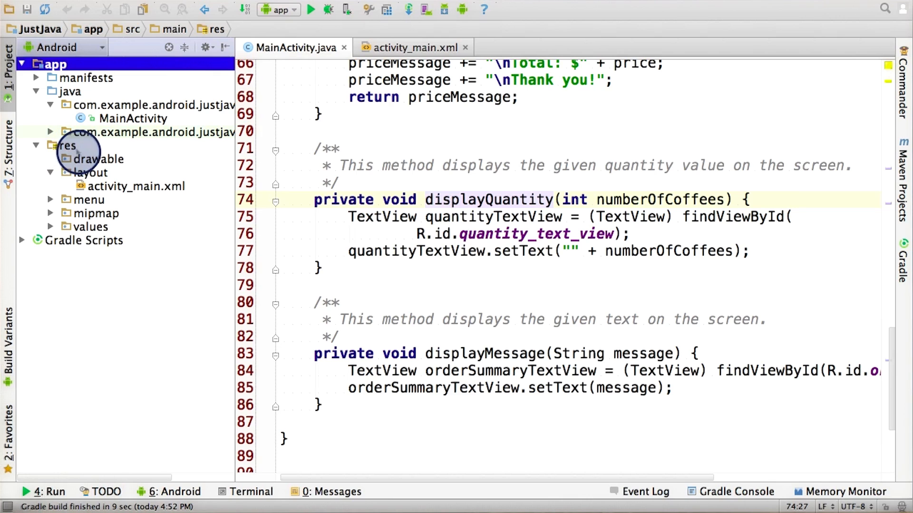
Highlight the res folder, then the java folder and MainActivity under com.example.android.justjava.
click(68, 145)
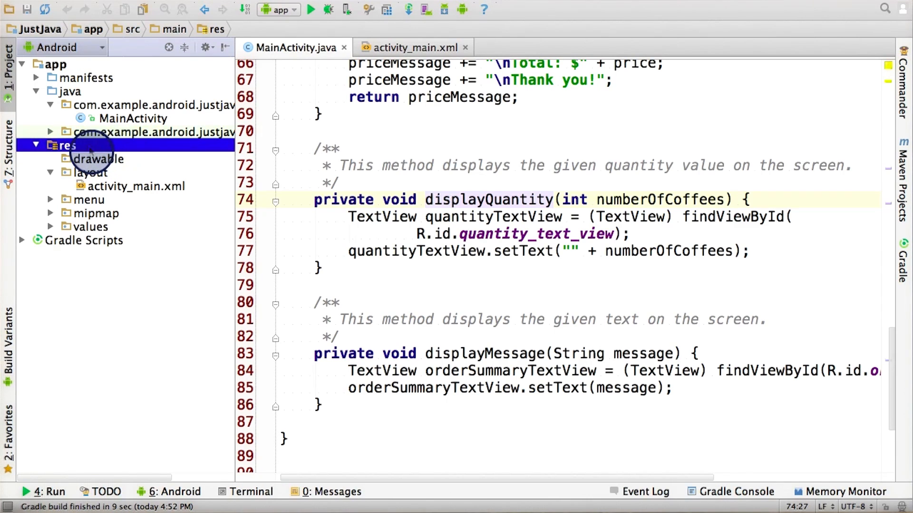
click(68, 91)
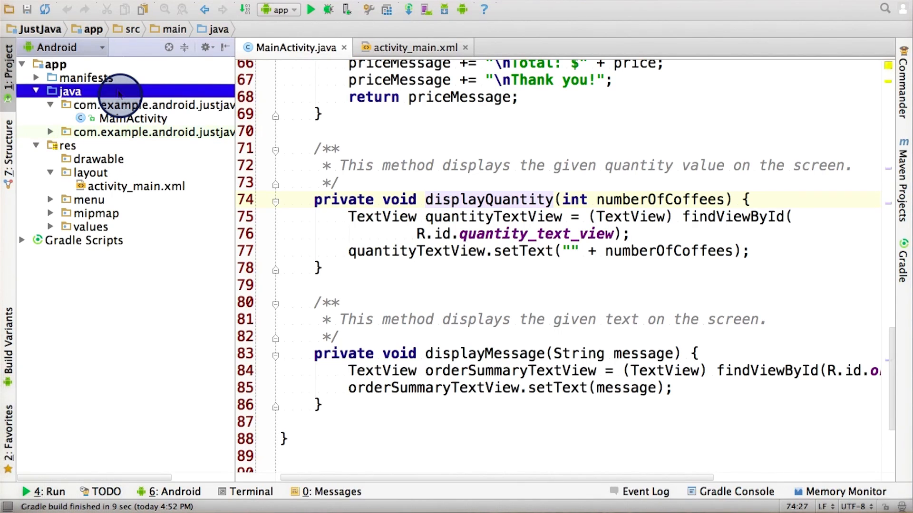
click(133, 118)
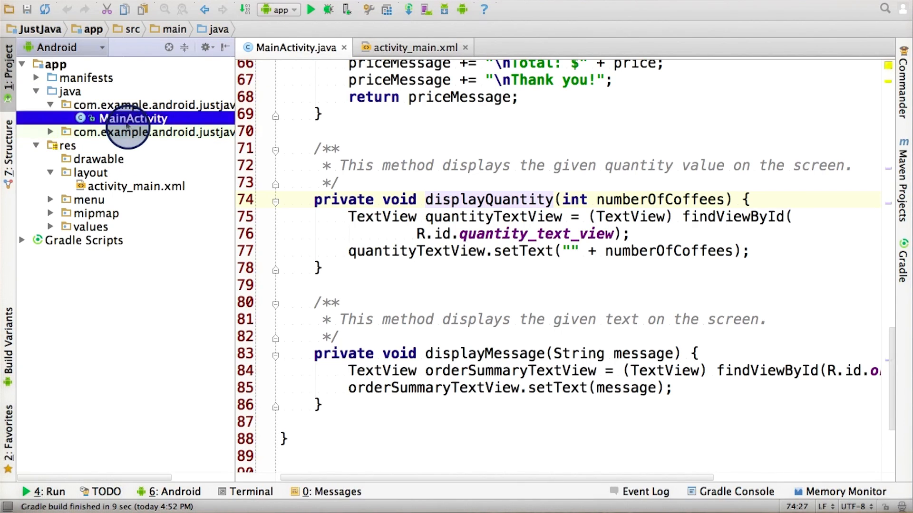